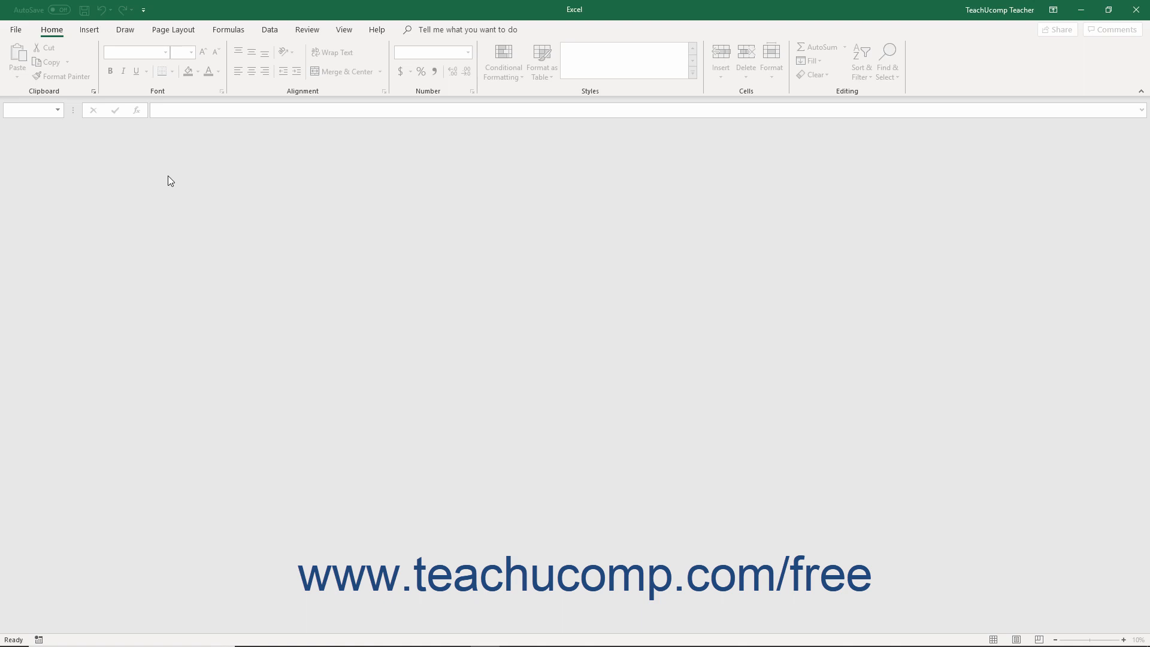
Show the File > Open screen with the Recent workbooks list
{"action": "left_click", "coordinate": [58, 10]}
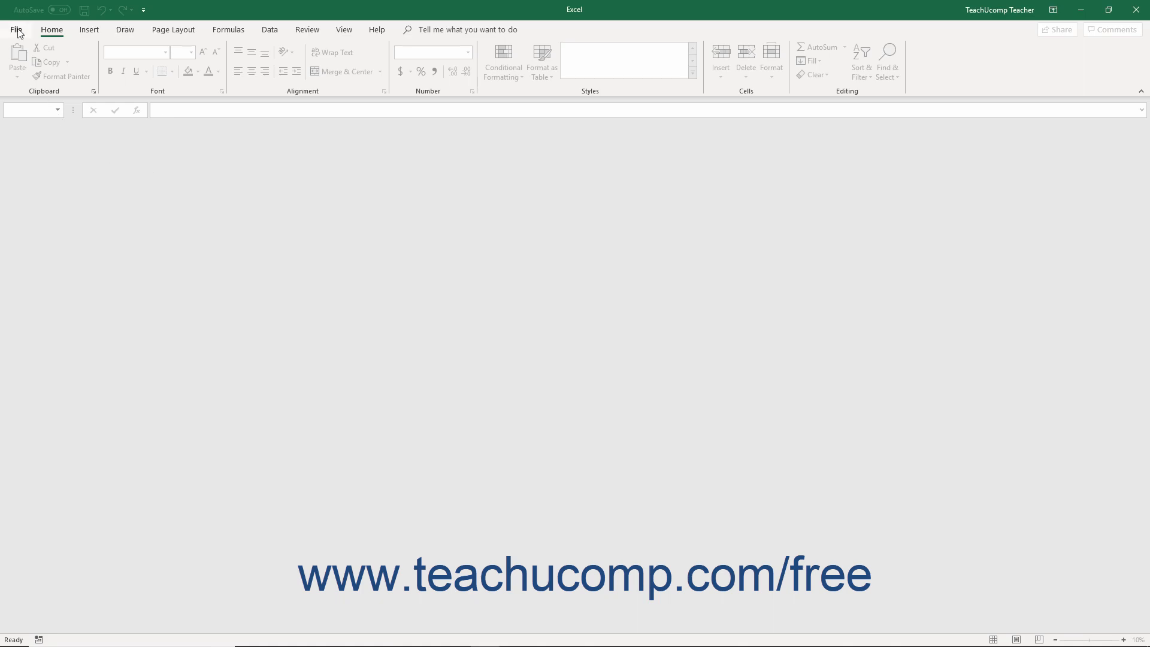
{"action": "left_click", "coordinate": [16, 29]}
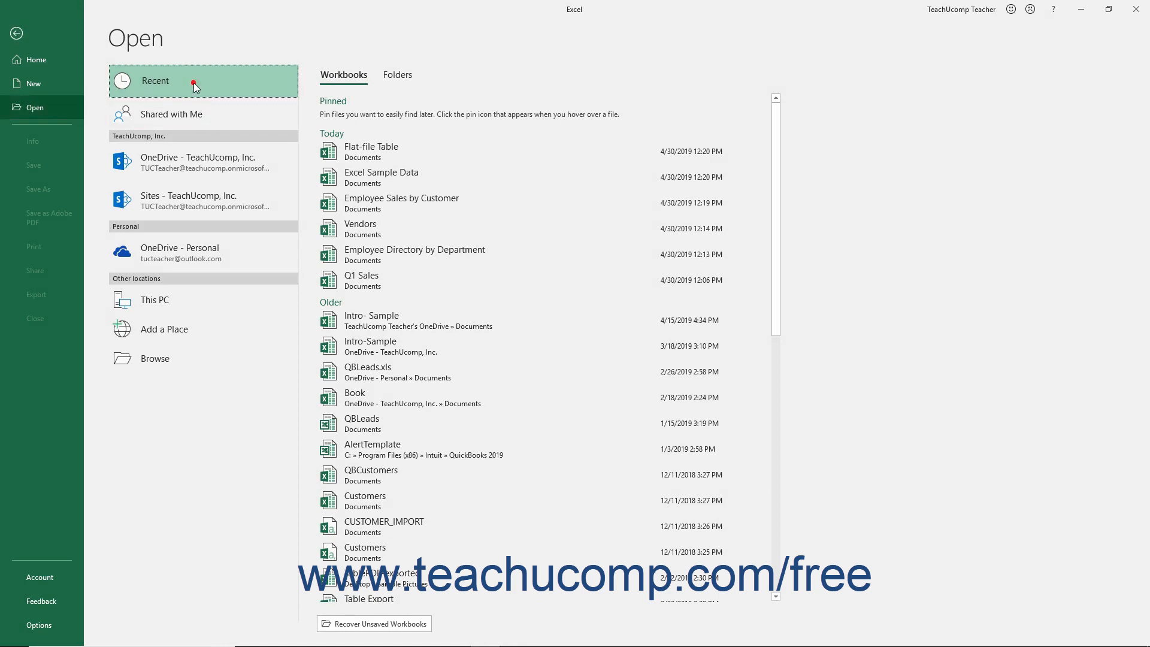
{"action": "mouse_move", "coordinate": [370, 149]}
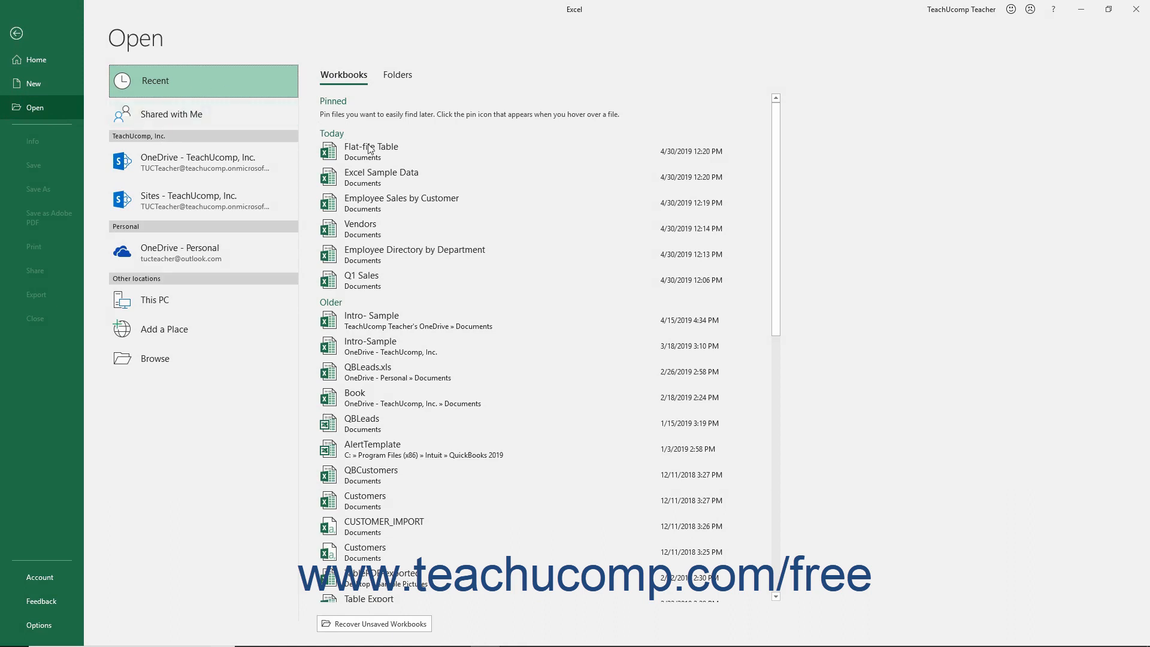
{"action": "mouse_move", "coordinate": [350, 614]}
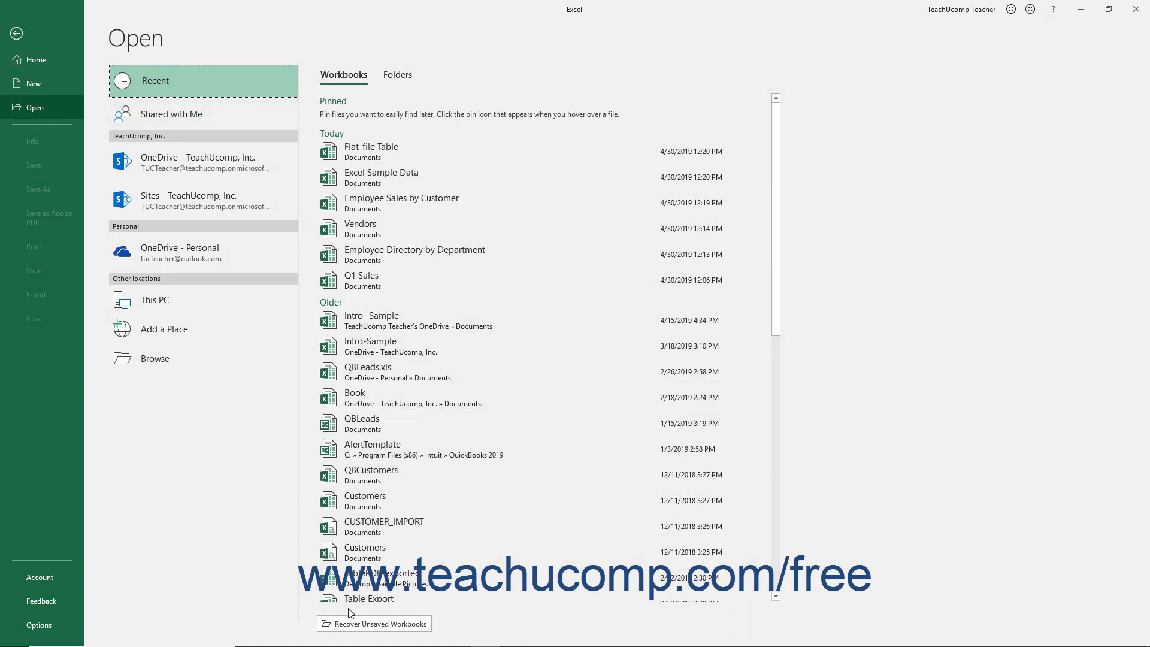
{"action": "mouse_move", "coordinate": [374, 623]}
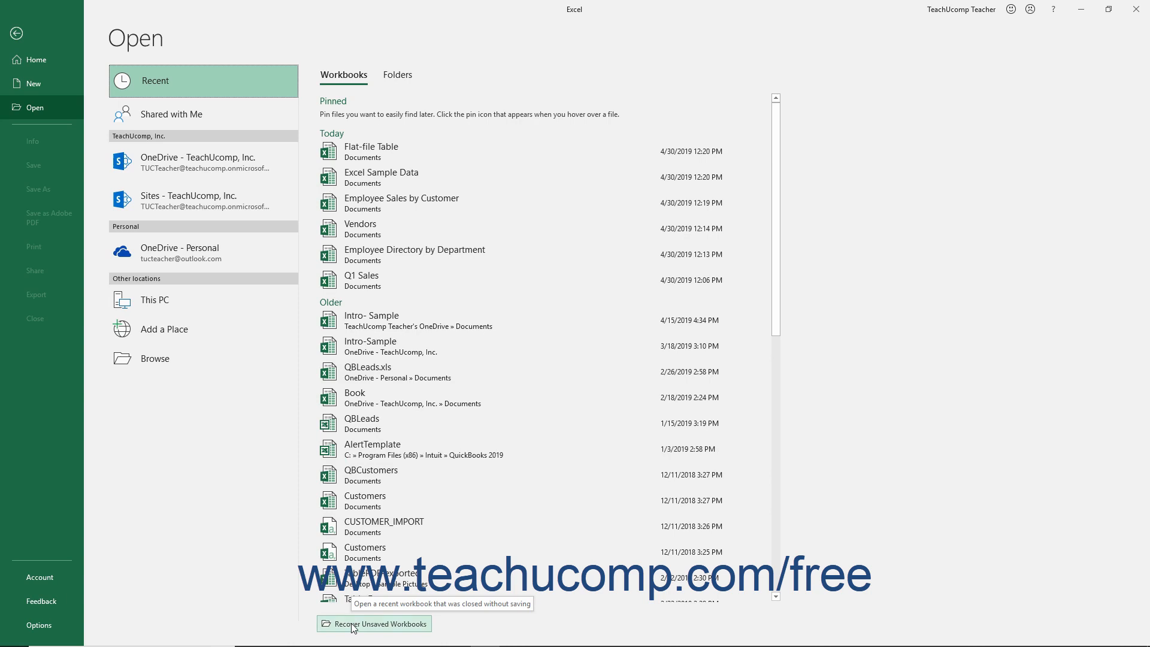
Recover the unsaved Book1 file from the UnsavedFiles folder and open it read-only
{"action": "left_click", "coordinate": [374, 623]}
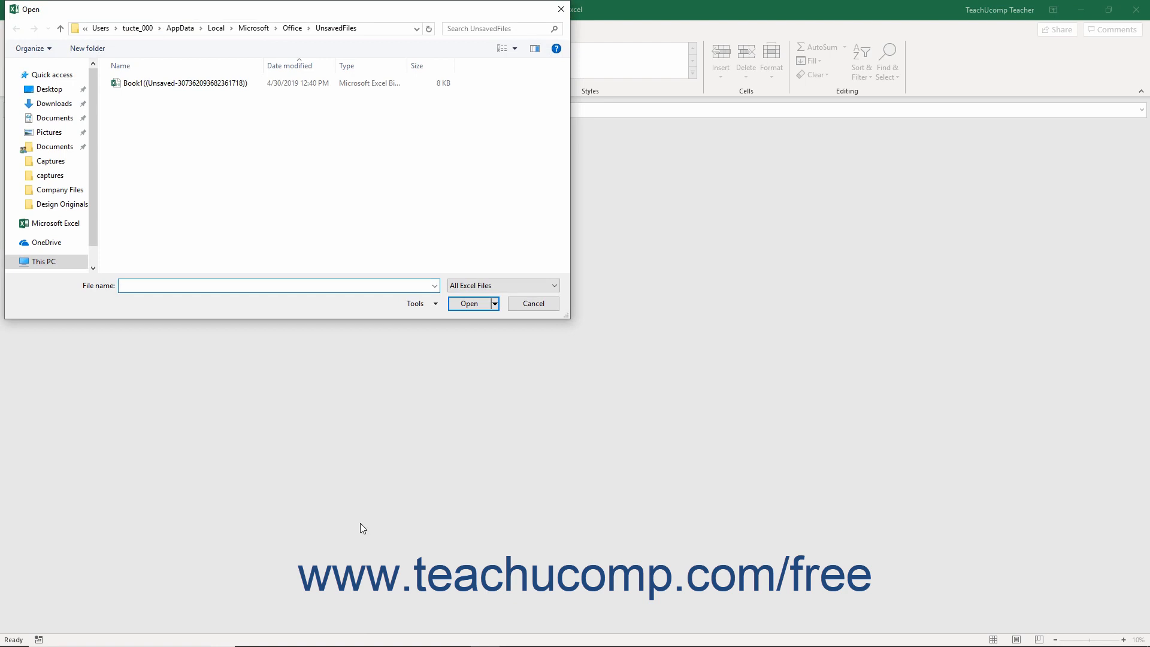
{"action": "mouse_move", "coordinate": [447, 494]}
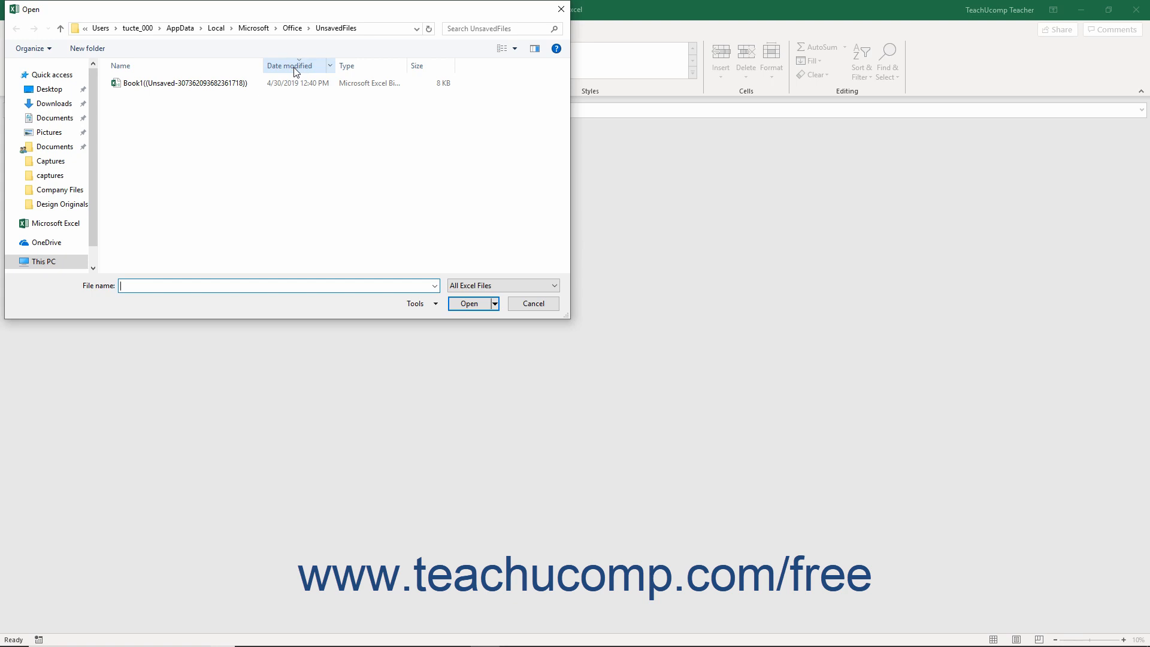
{"action": "left_click", "coordinate": [182, 83]}
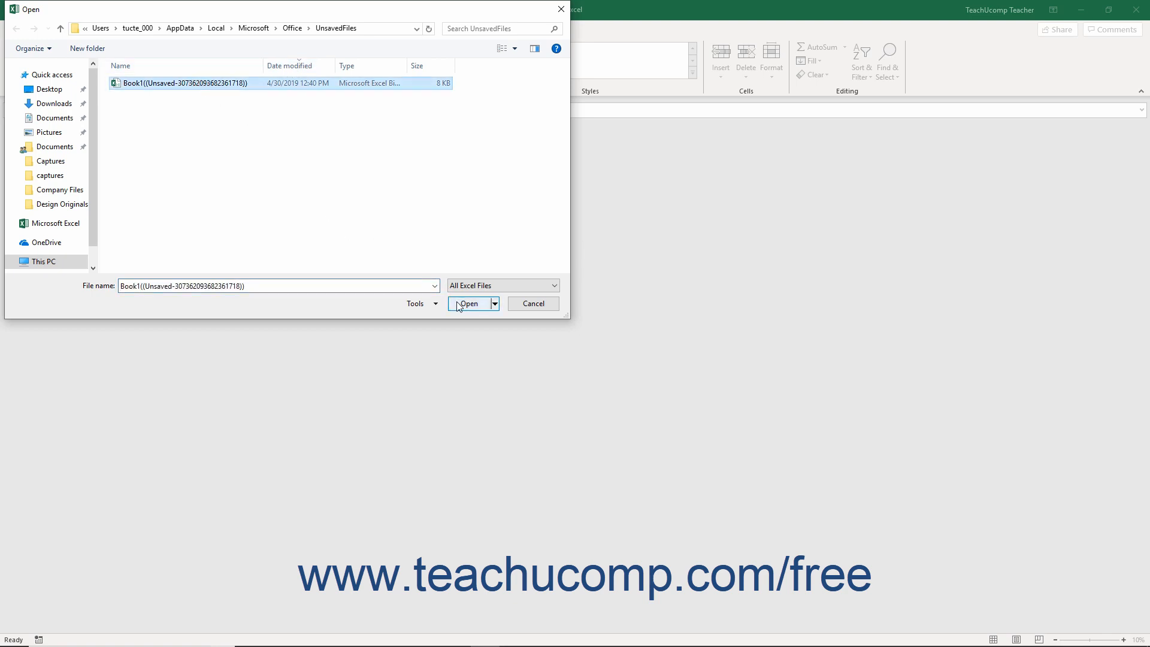
{"action": "left_click", "coordinate": [468, 303]}
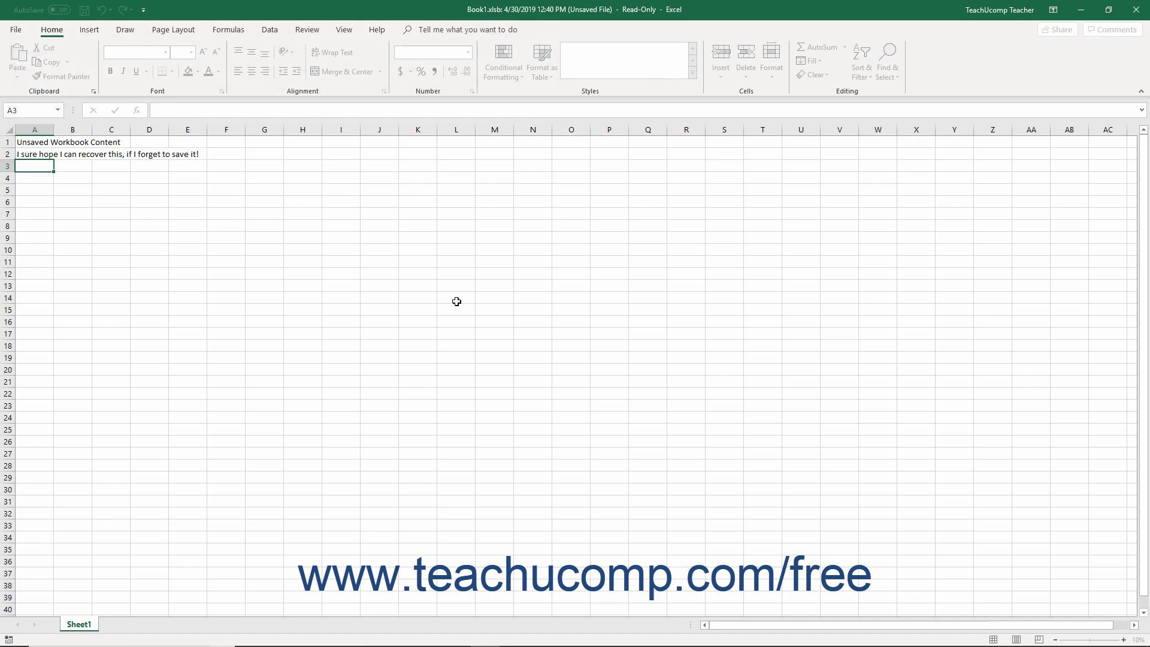